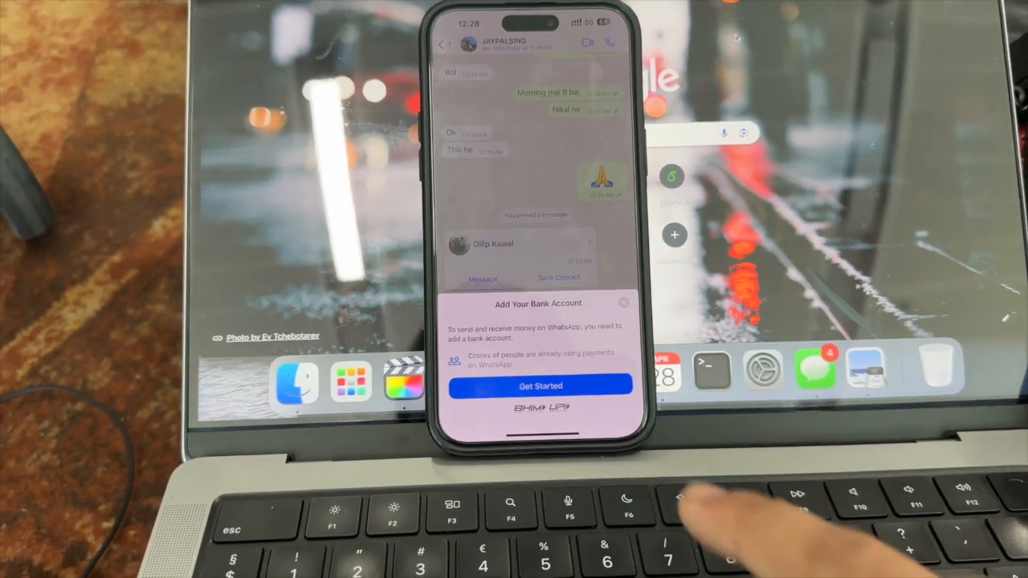
Step: Tap Get Started on the Add Your Bank Account prompt to reach the Select Your Bank list
{"action": "left_click", "coordinate": [539, 386]}
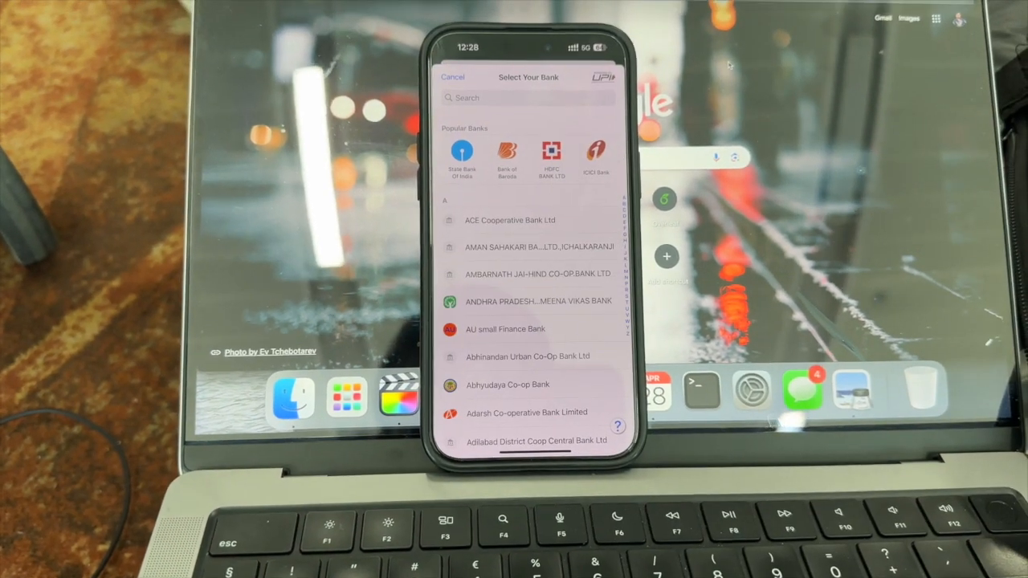